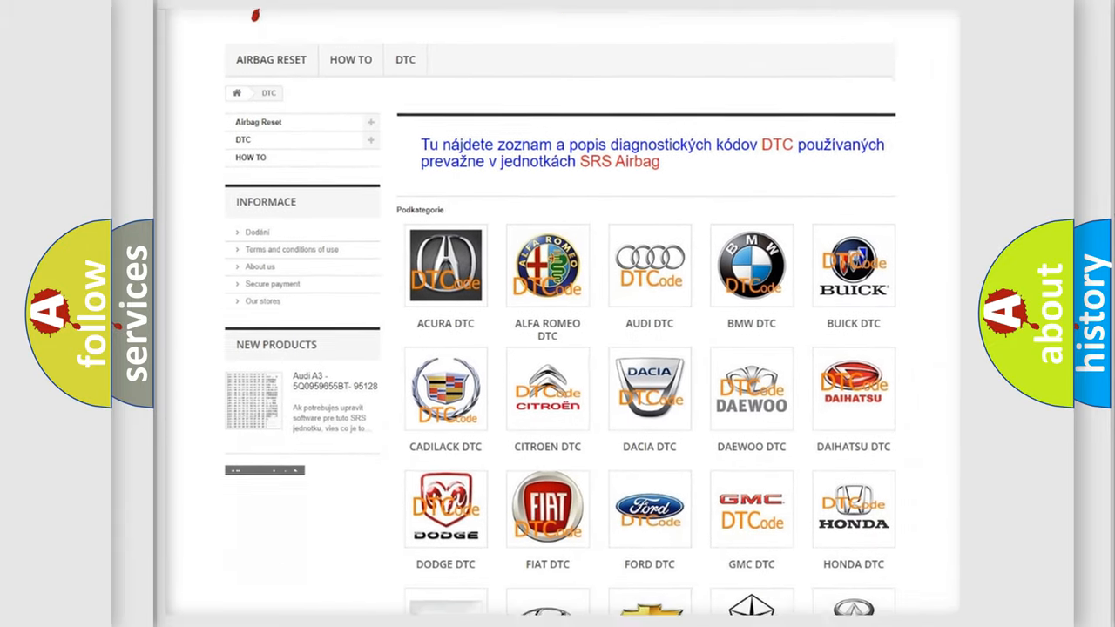
- Scroll the DTC category page past the manufacturer logos to the FIAT P0234 code entry
scroll(down, 3)
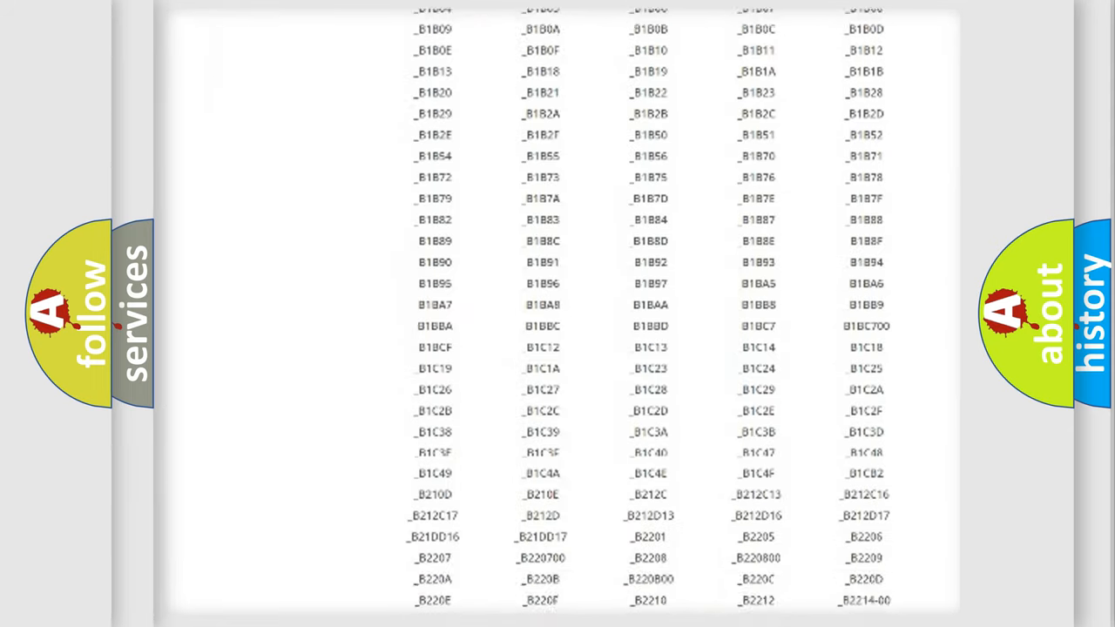
scroll(up, 3)
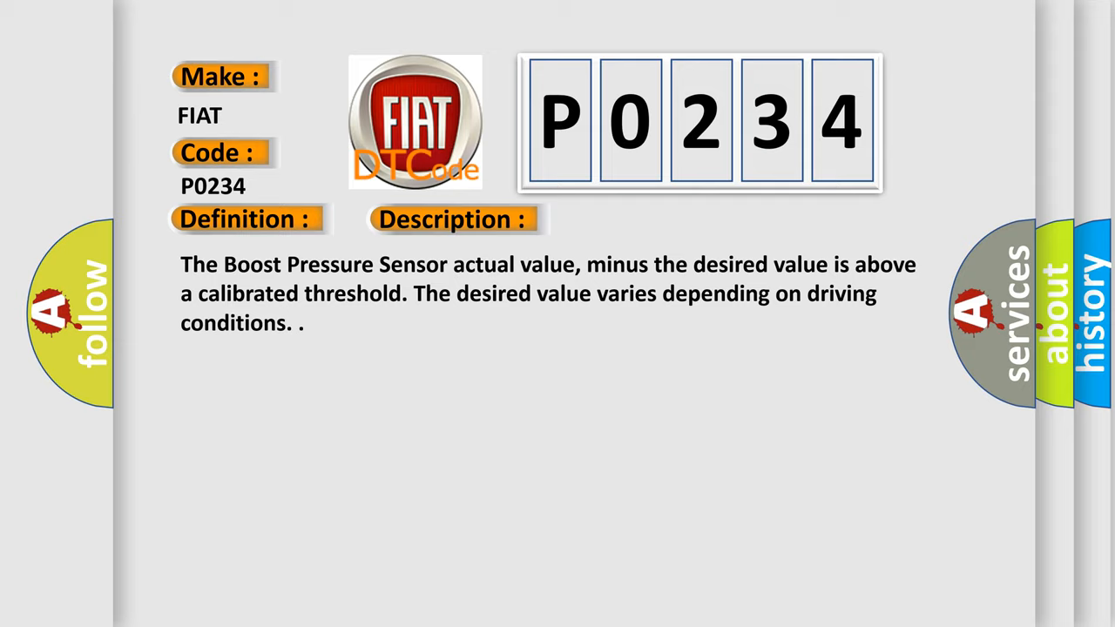
- Advance from the Description slide to the Cause slide for Fiat P0234
click(640, 219)
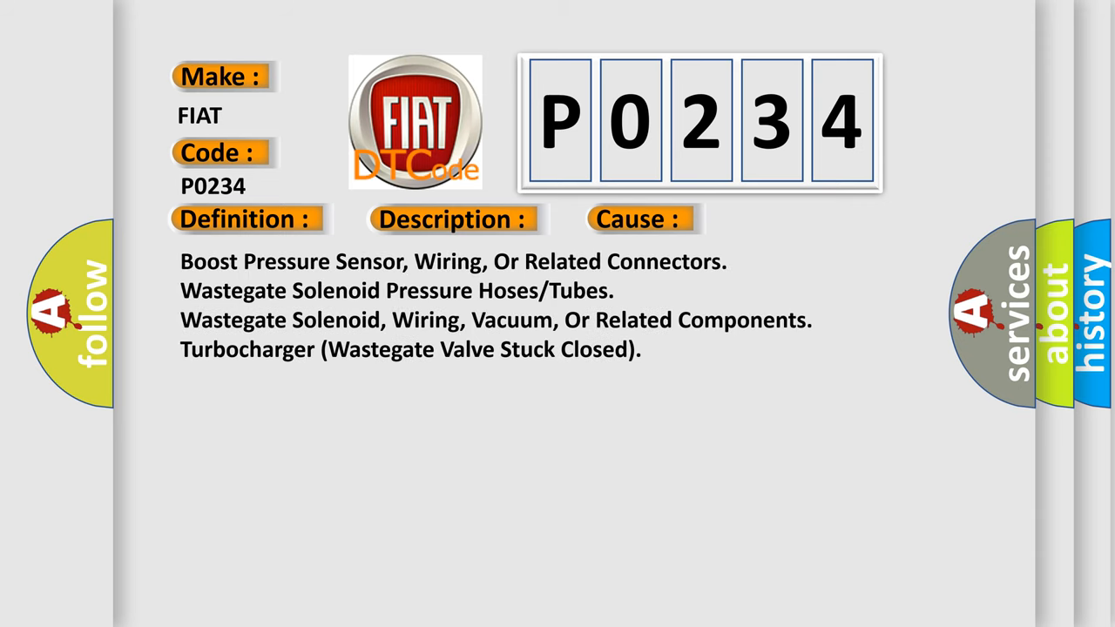